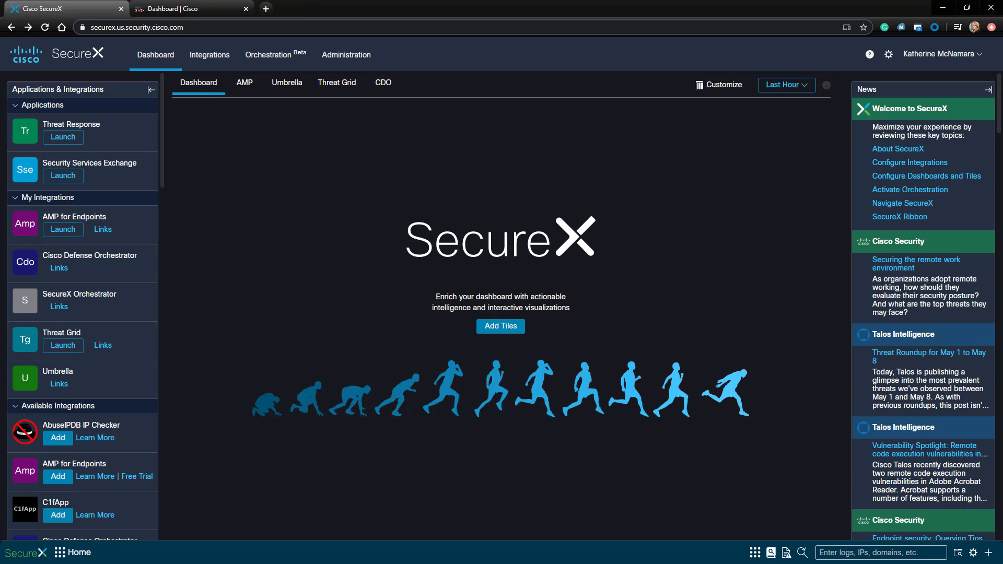
Show the catalogue of available integration modules from the Integrations menu.
left_click(209, 54)
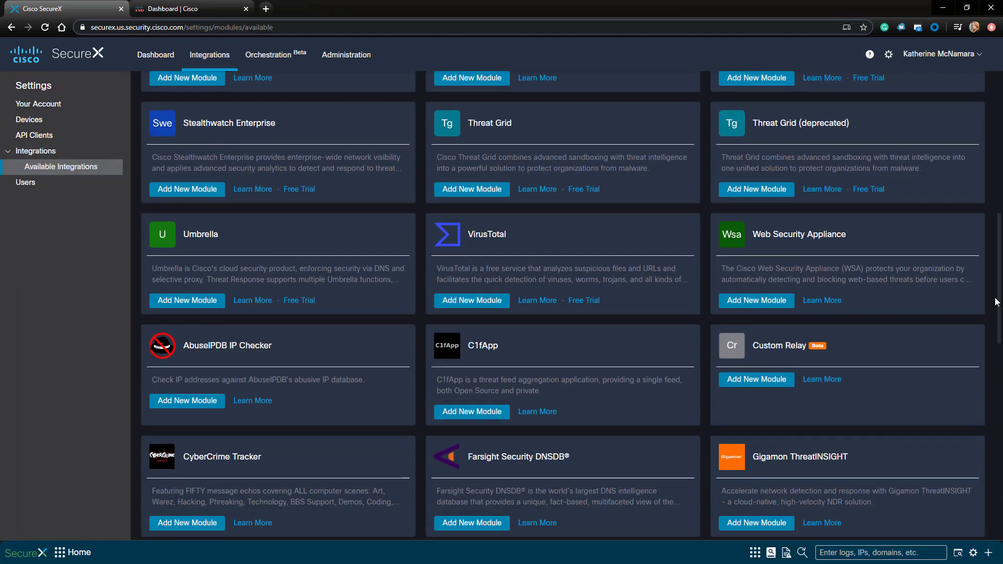
Start a new Stealthwatch Cloud module from its card, leaving the authorization token empty.
scroll("down", 3)
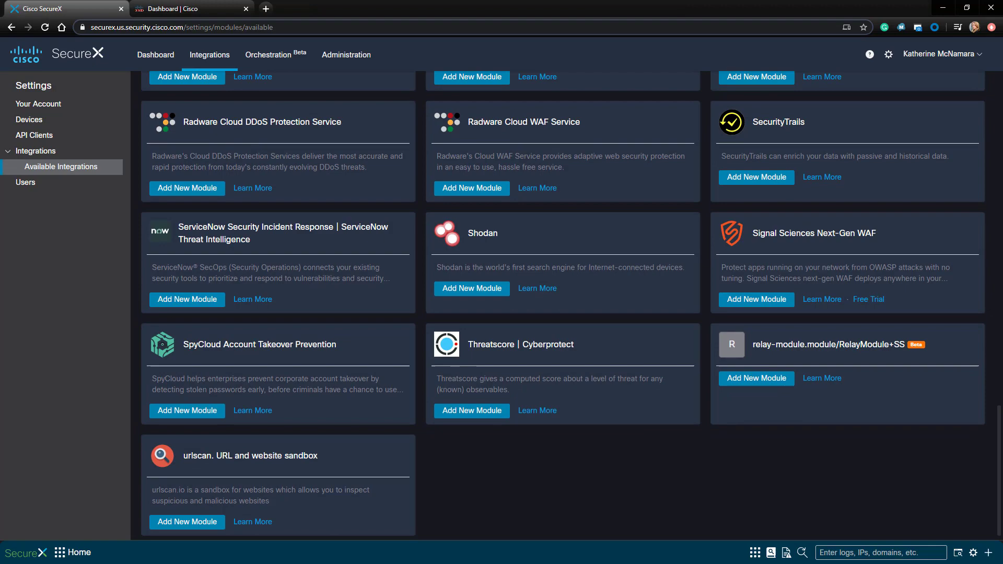
scroll("down", 3)
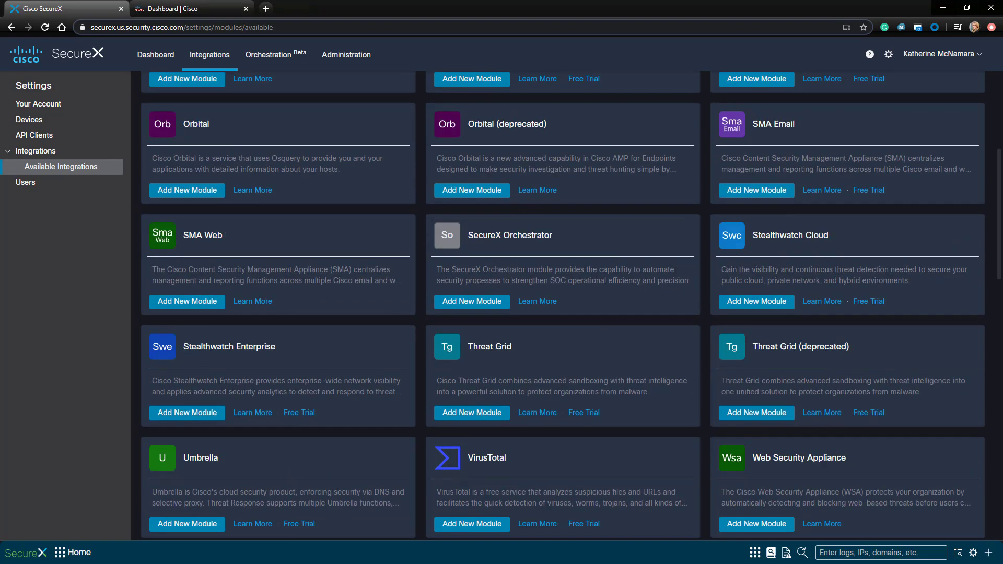
left_click(755, 301)
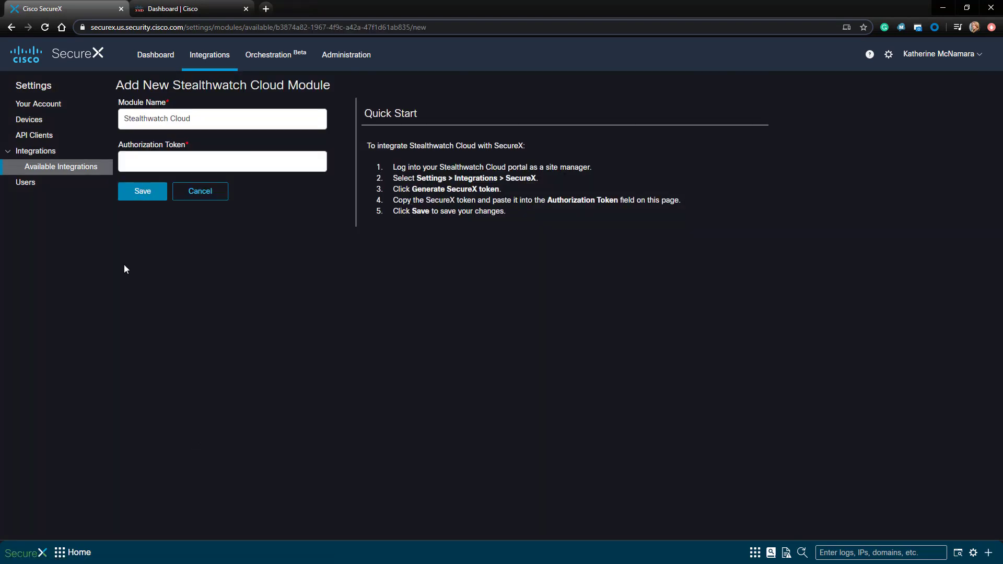
left_click(222, 161)
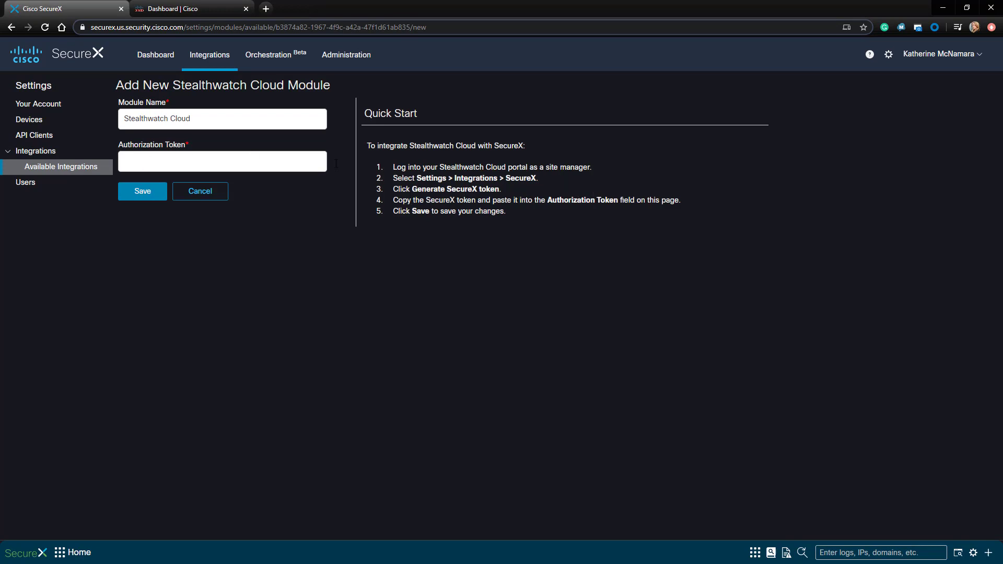
mouse_move(183, 17)
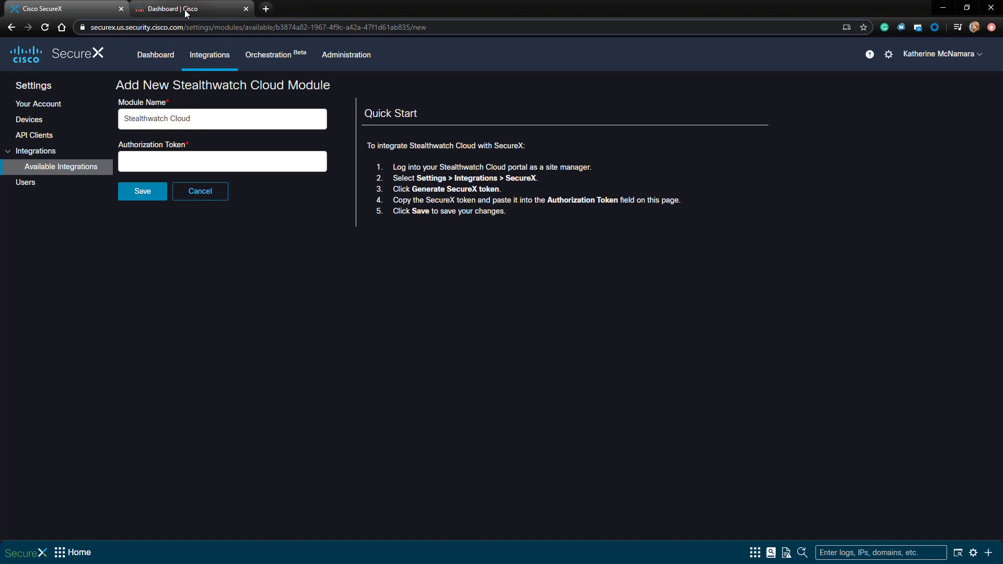
In the Stealthwatch Cloud portal, reach the Integrations settings page via Your Settings.
left_click(968, 53)
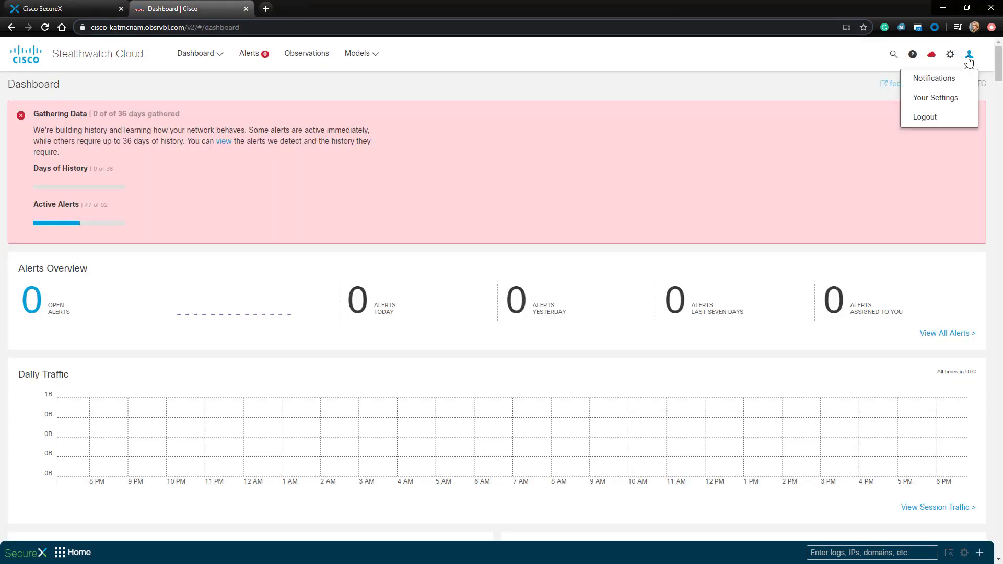
mouse_move(934, 98)
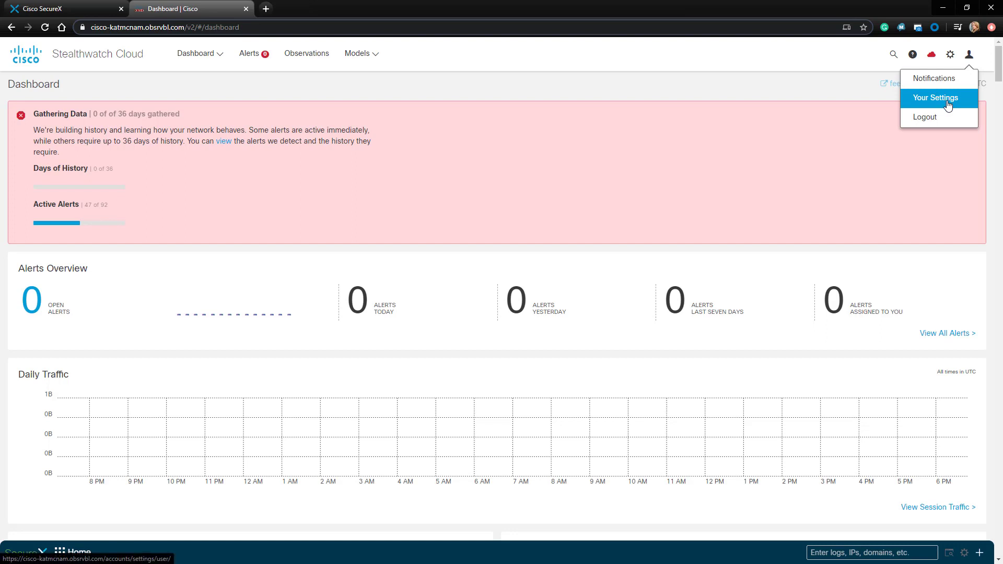
mouse_move(948, 105)
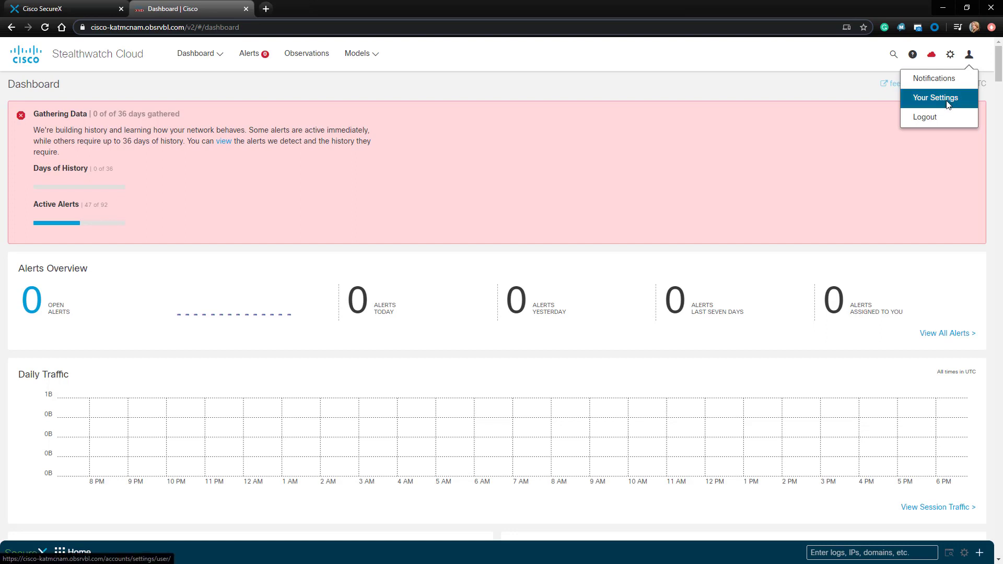
left_click(935, 97)
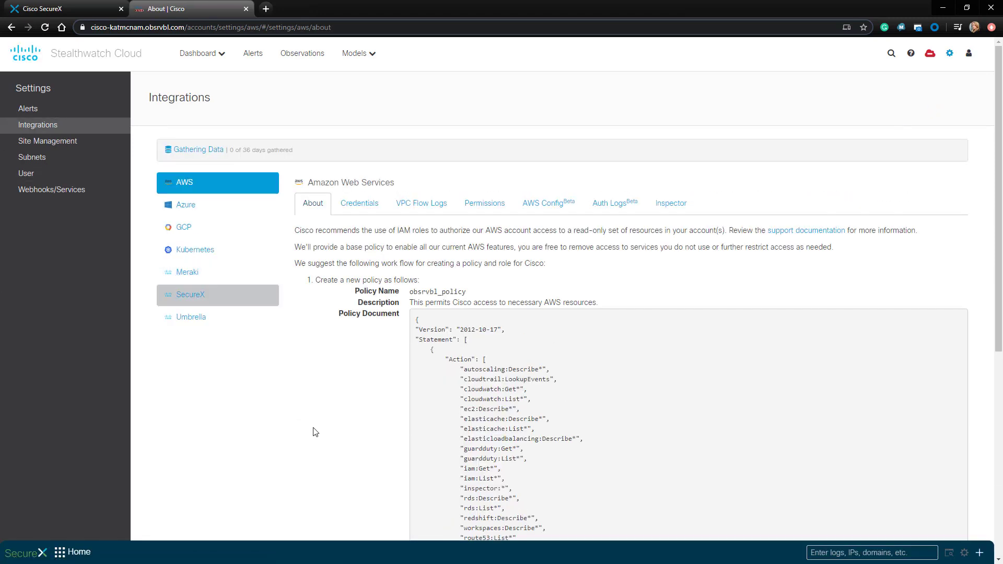
Generate a SecureX token in the SecureX integration settings and copy it, enabling SecureX.
left_click(190, 299)
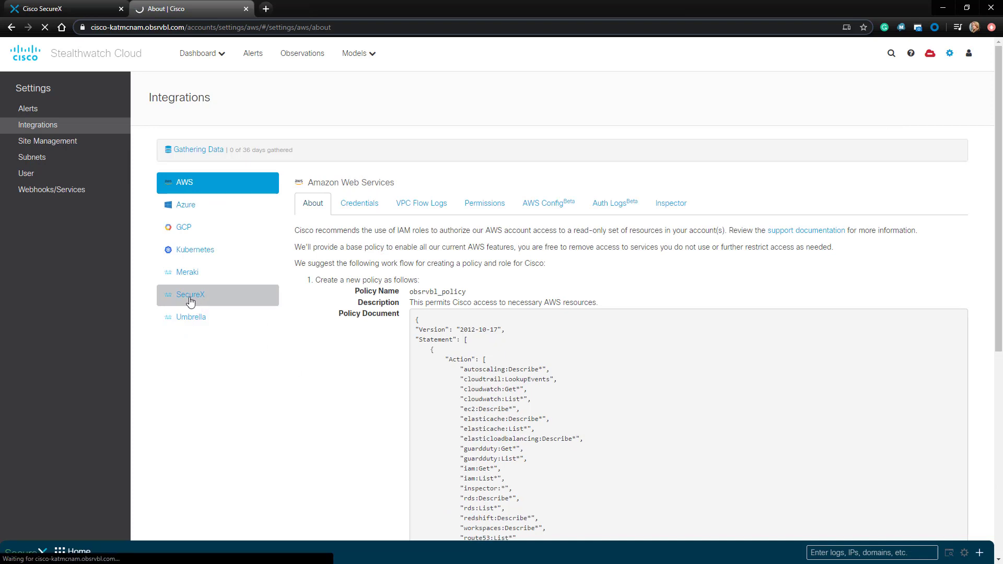
left_click(190, 295)
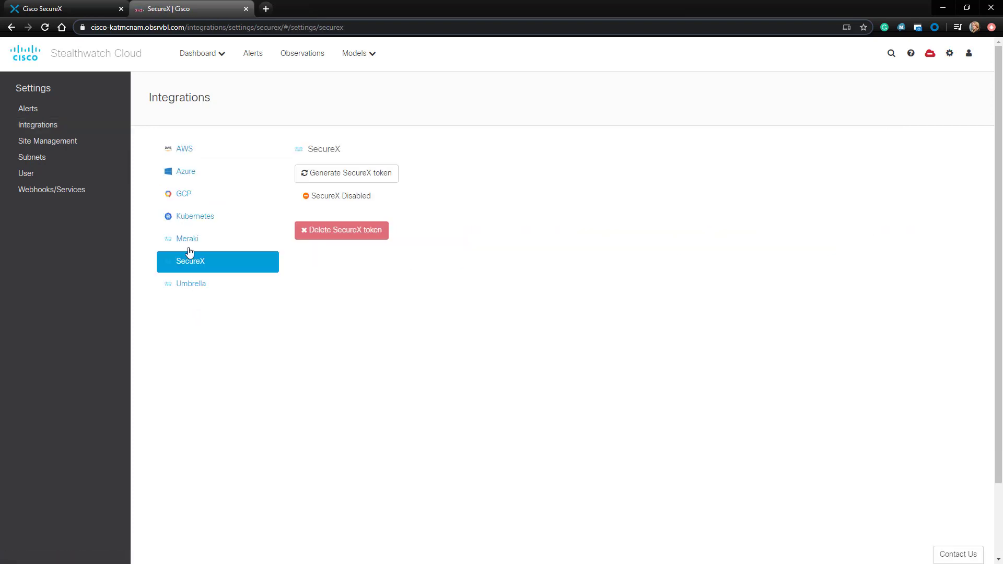
left_click(346, 173)
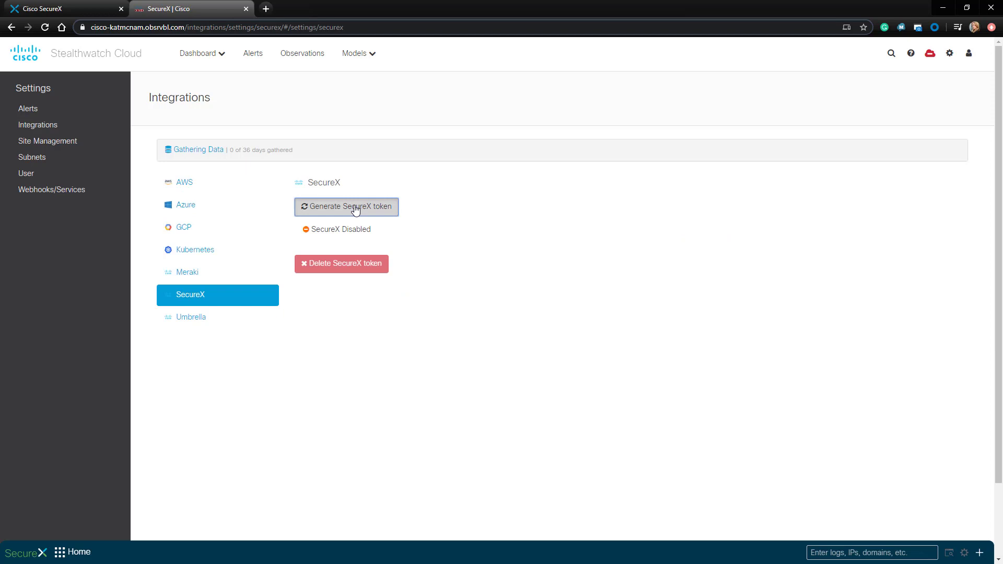
left_click(346, 207)
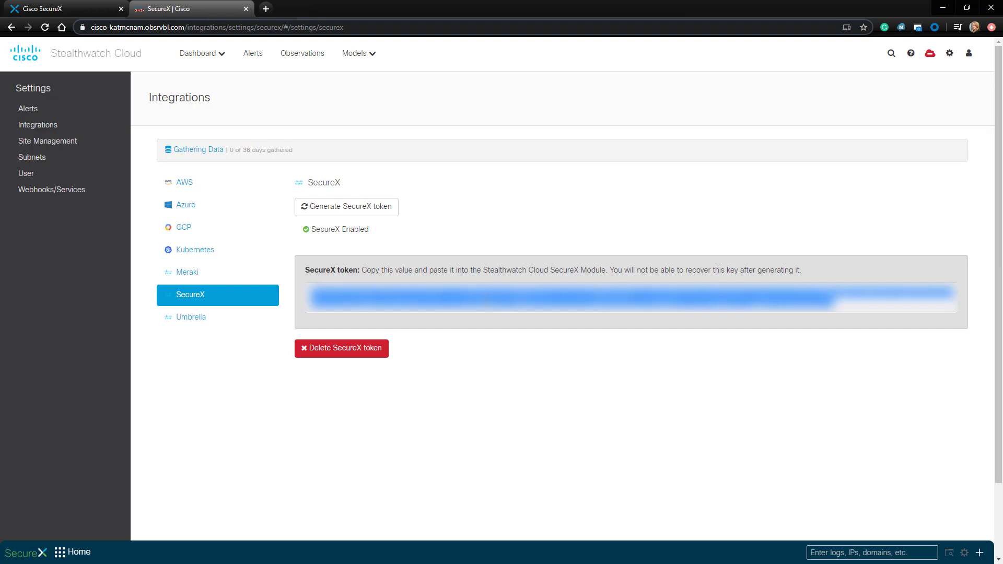
left_click(64, 9)
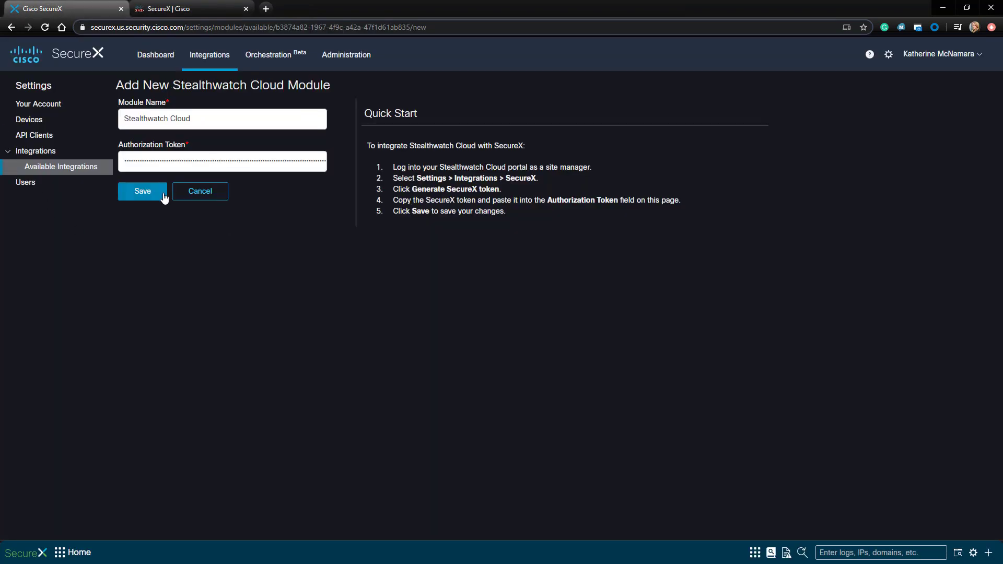
Save the Stealthwatch Cloud module with the pasted token and view it under Your Configurations.
left_click(200, 191)
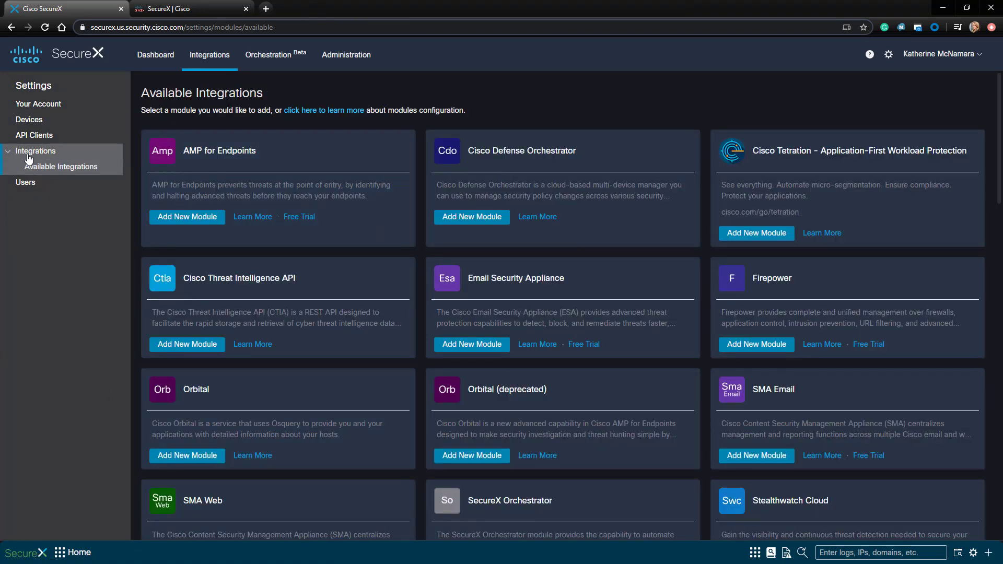
left_click(36, 150)
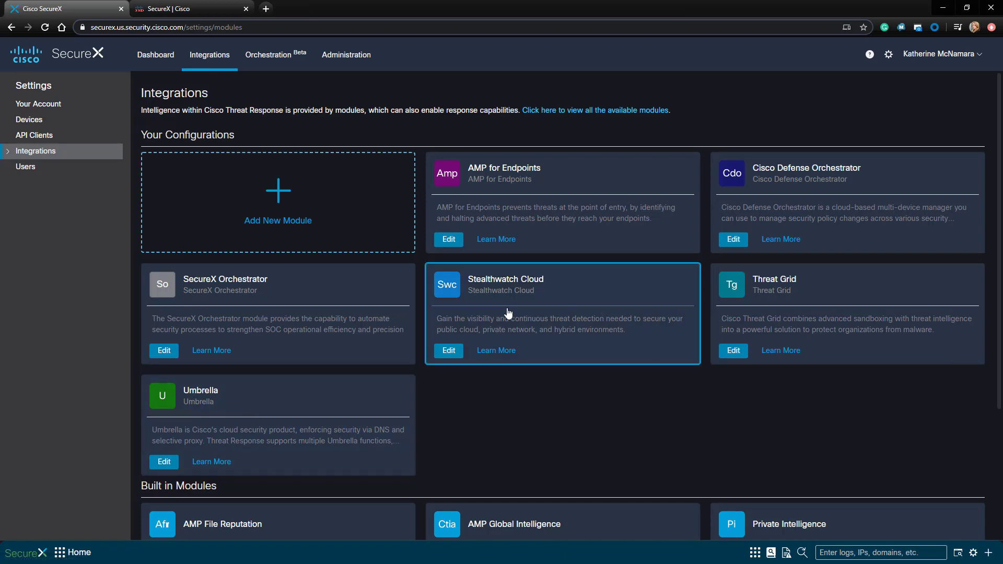
left_click(156, 54)
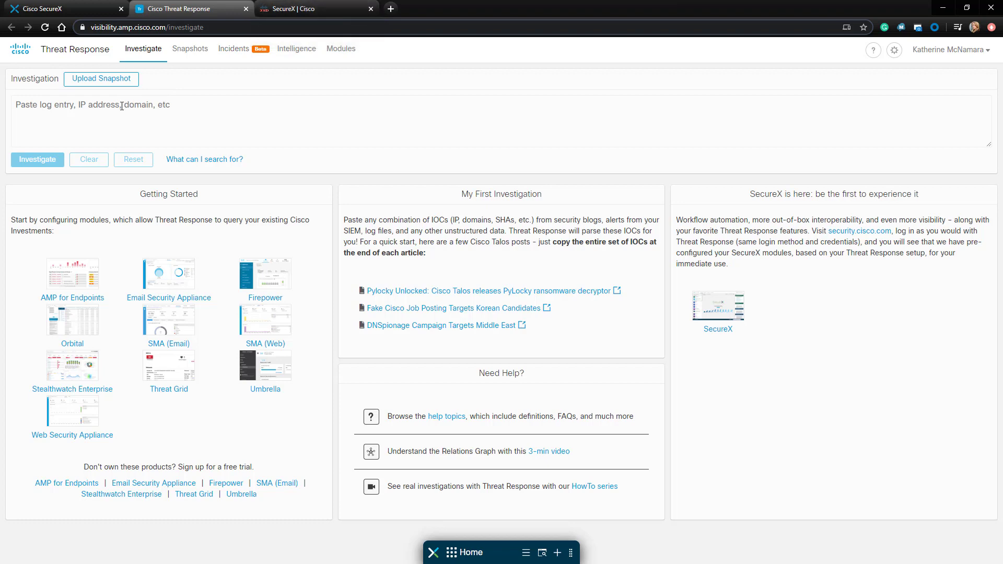
Show Threat Response's Modules page listing Stealthwatch Cloud among configured modules.
left_click(341, 49)
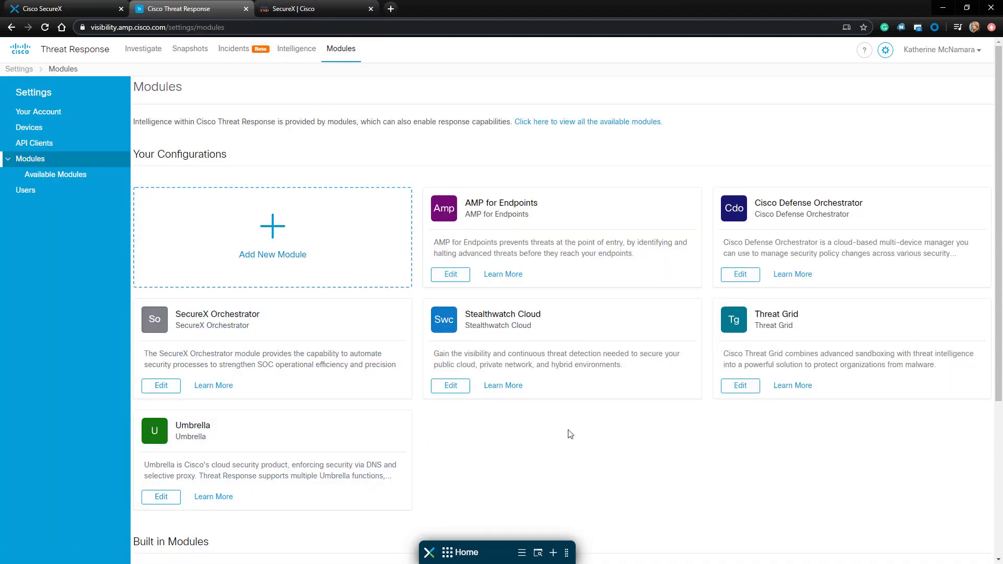
mouse_move(125, 154)
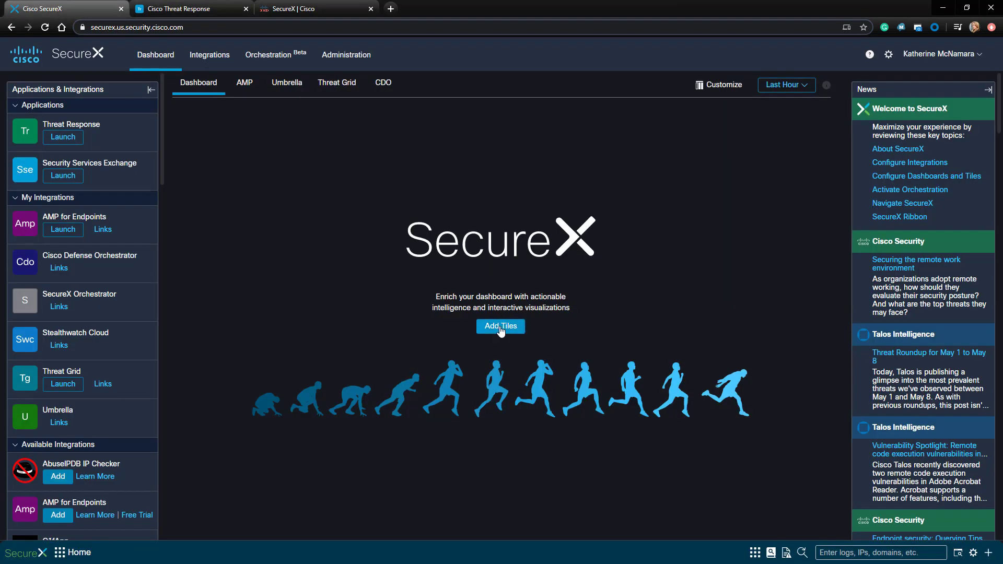
Add all six Stealthwatch Cloud tiles, including Traffic Over Time Chart, to the dashboard and save.
left_click(500, 326)
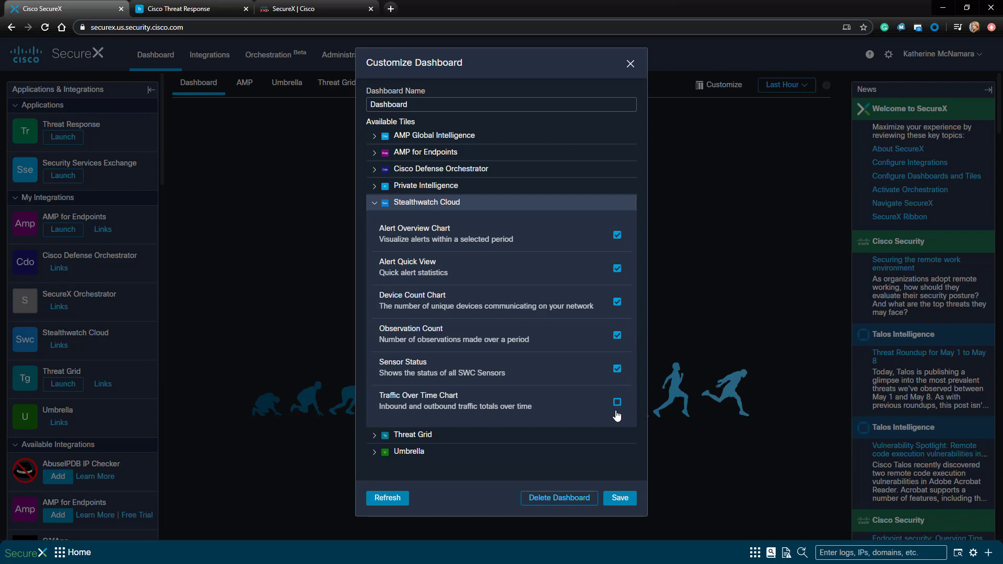
left_click(616, 402)
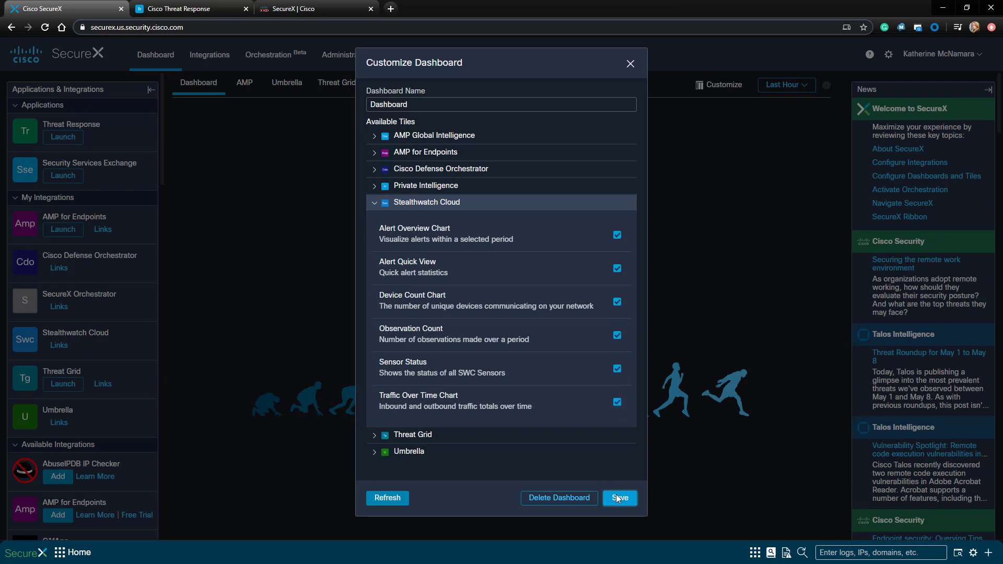
left_click(619, 497)
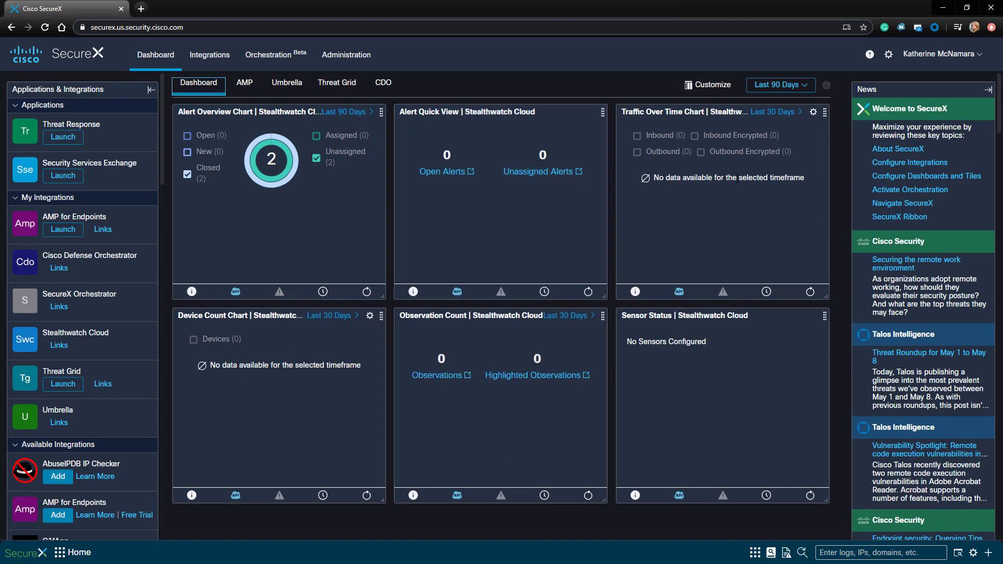
mouse_move(810, 181)
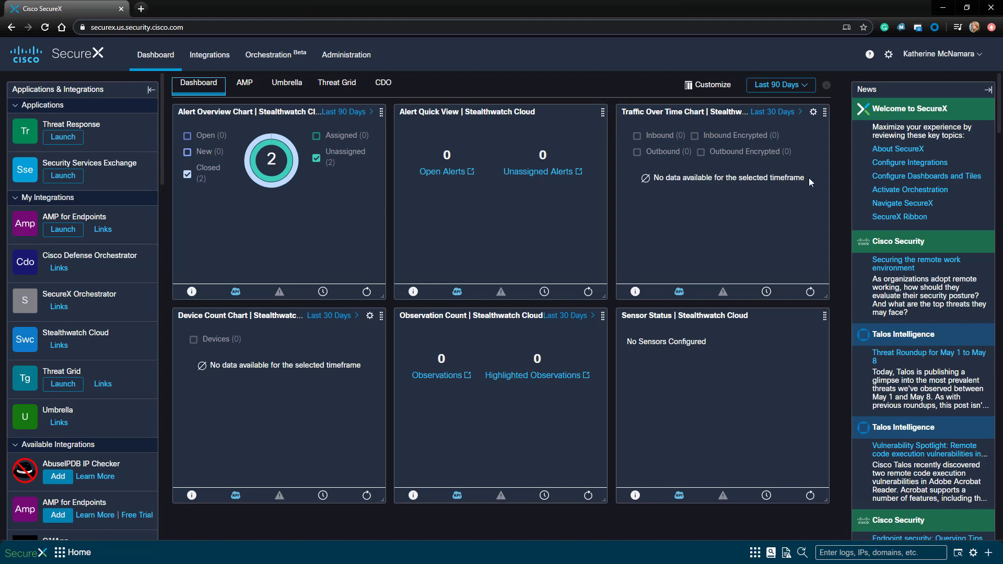
mouse_move(809, 181)
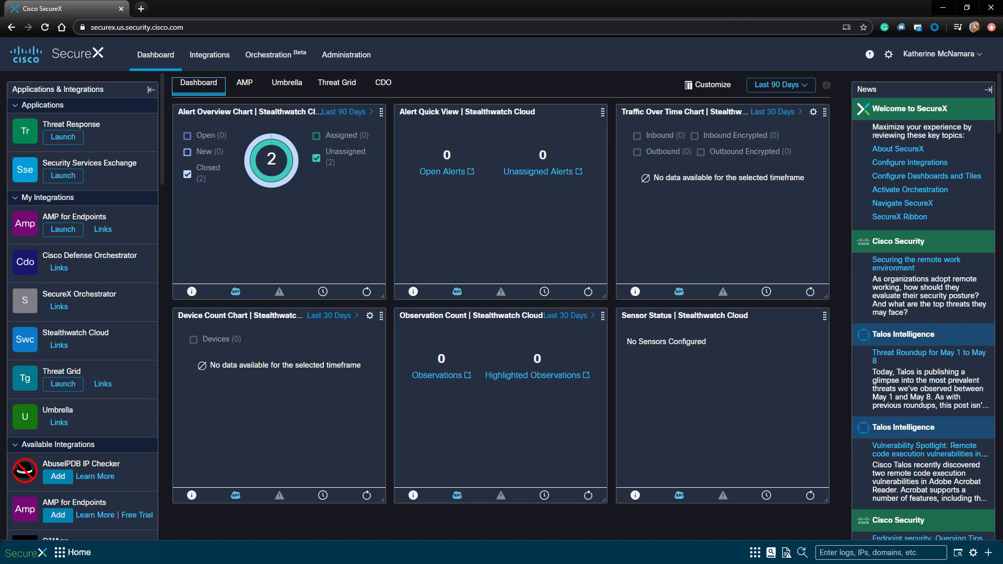